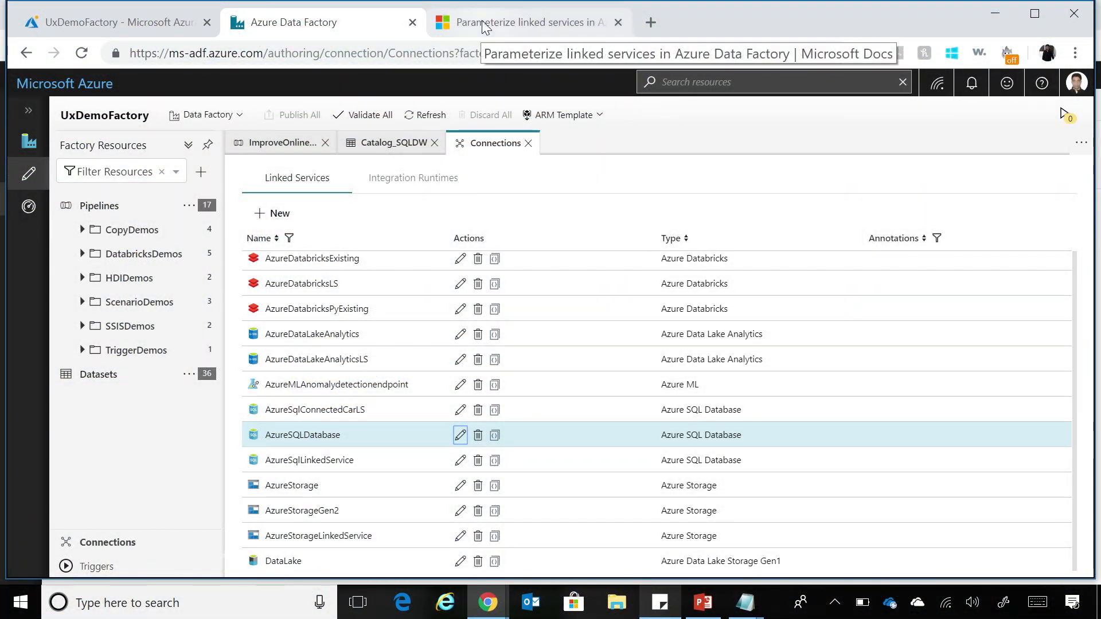
# Bring the 'Parameterize linked services' article's JSON example with the DBName parameter into view
pyautogui.click(523, 22)
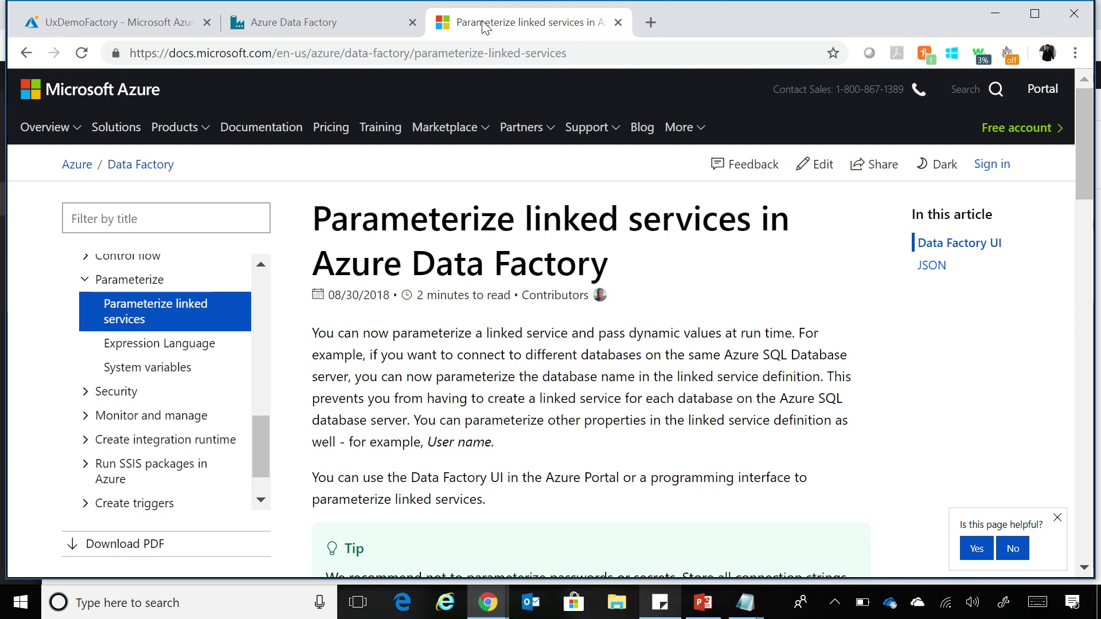
pyautogui.scroll(-3)
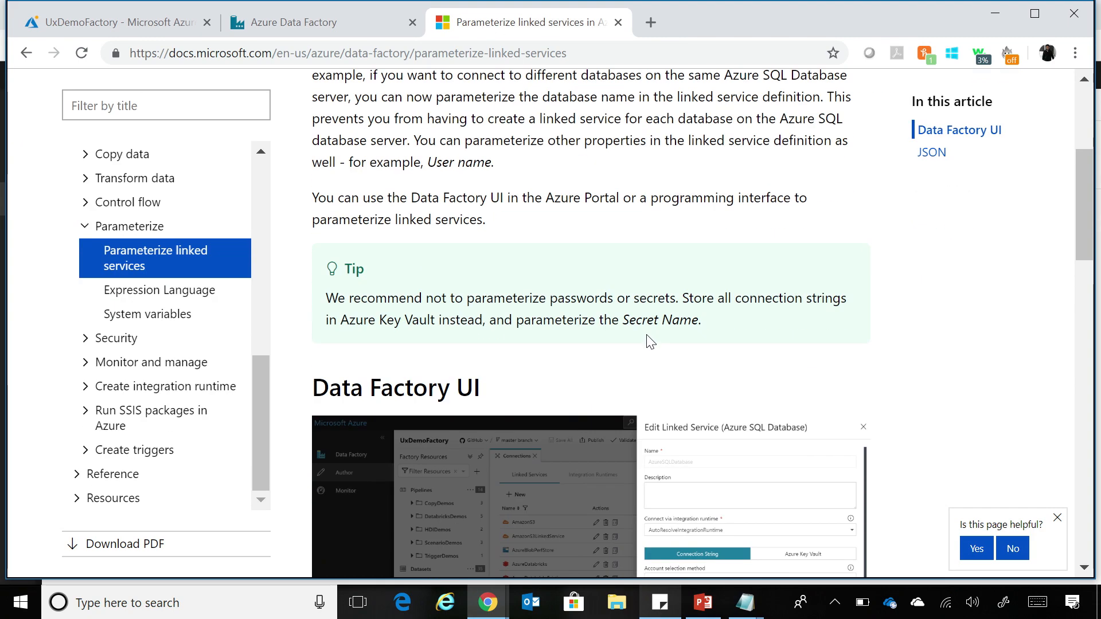
pyautogui.scroll(-3)
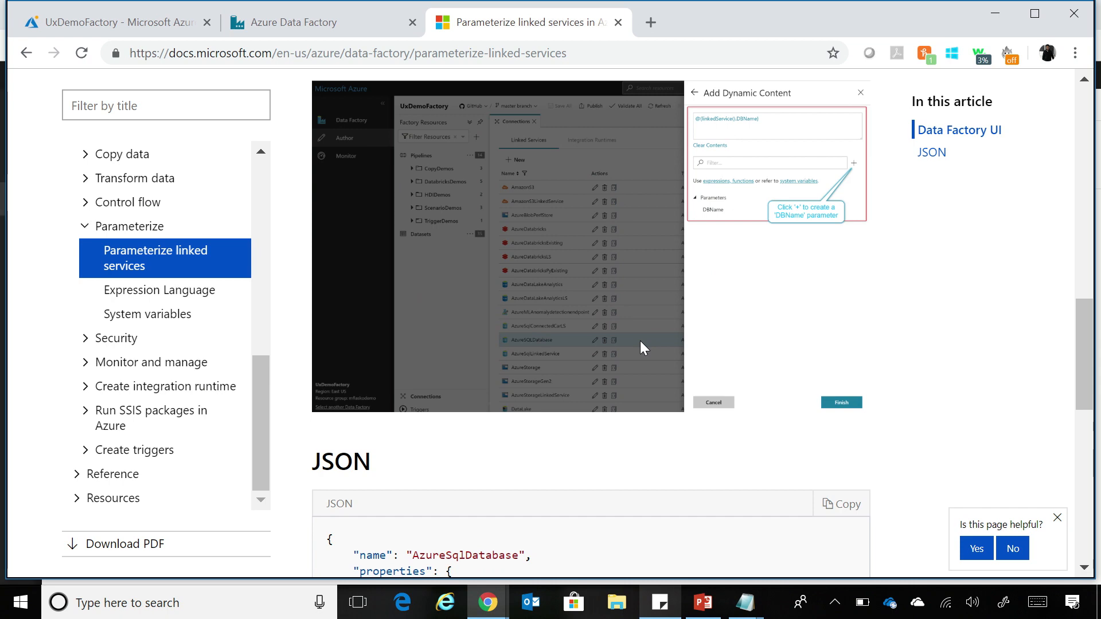
pyautogui.scroll(-3)
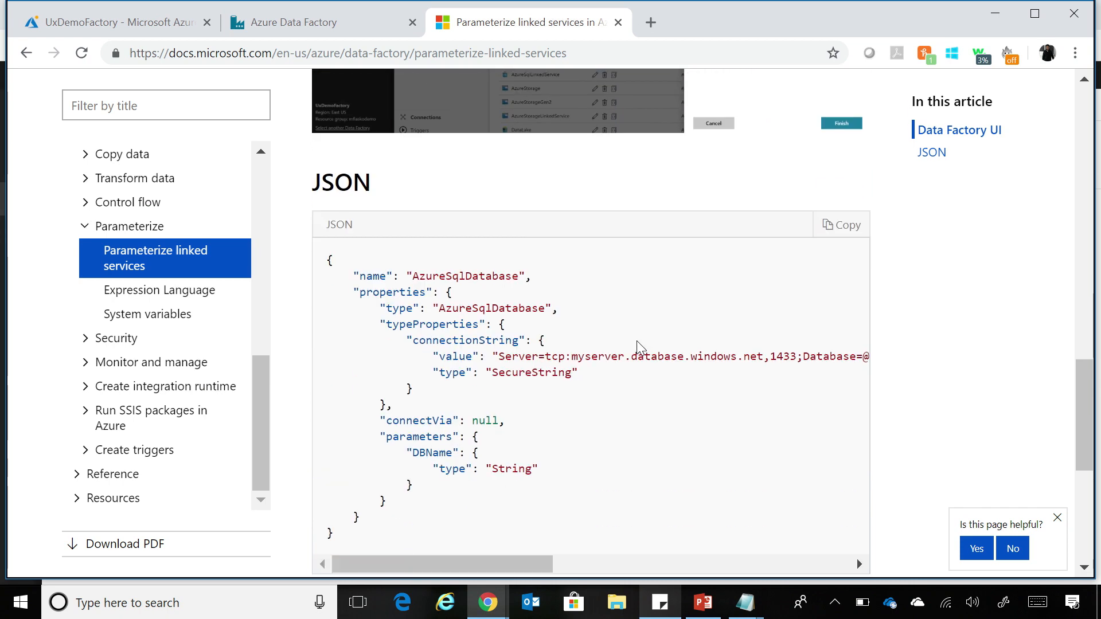
pyautogui.scroll(-3)
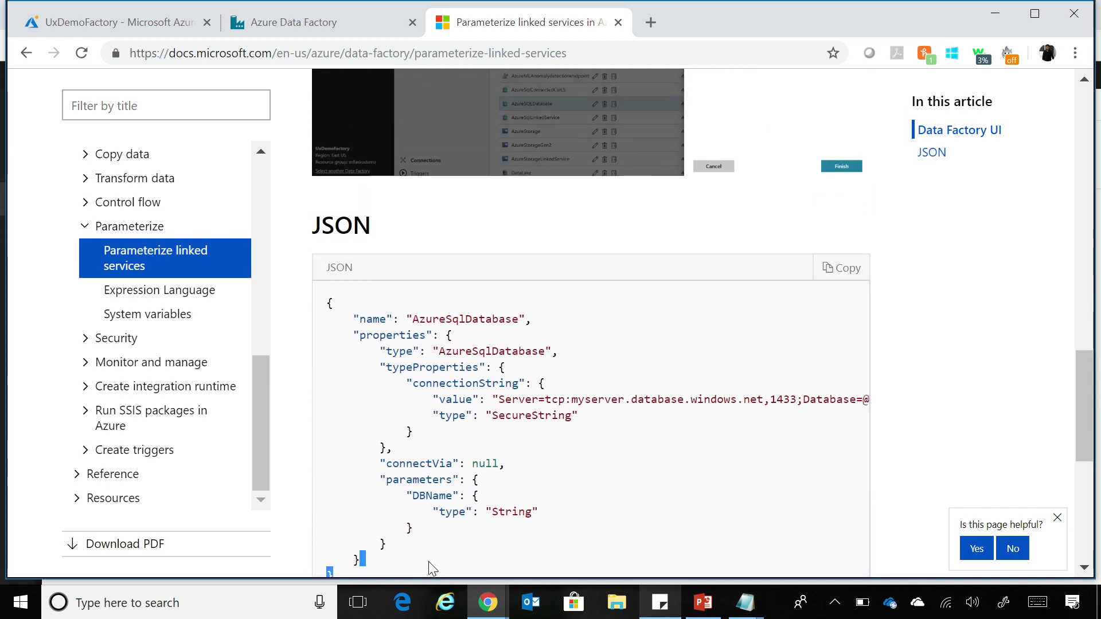